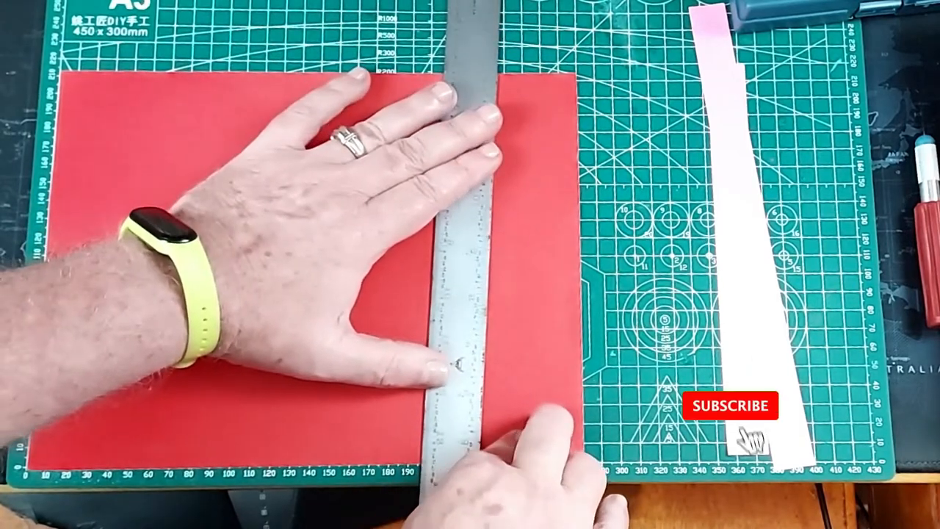
# Step: Position the steel ruler across the red cardstock to mark a narrow right-edge strip
pyautogui.click(730, 405)
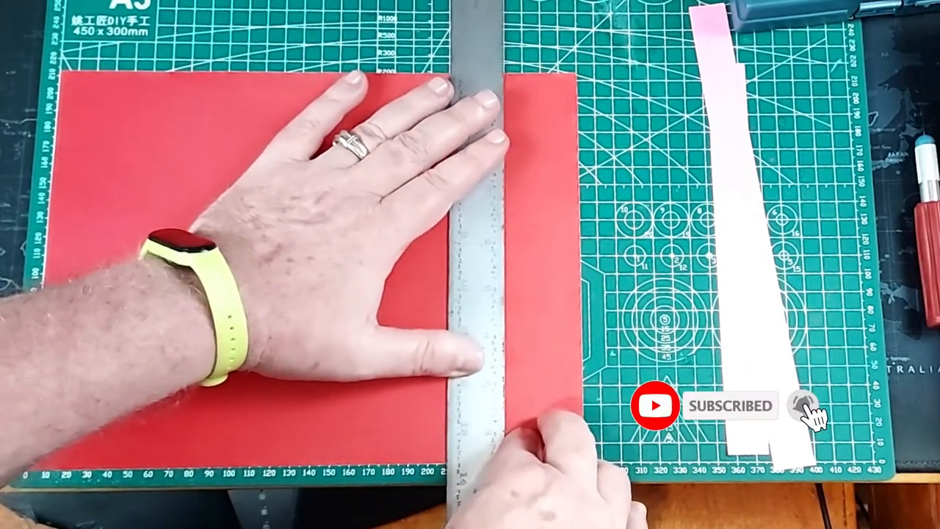